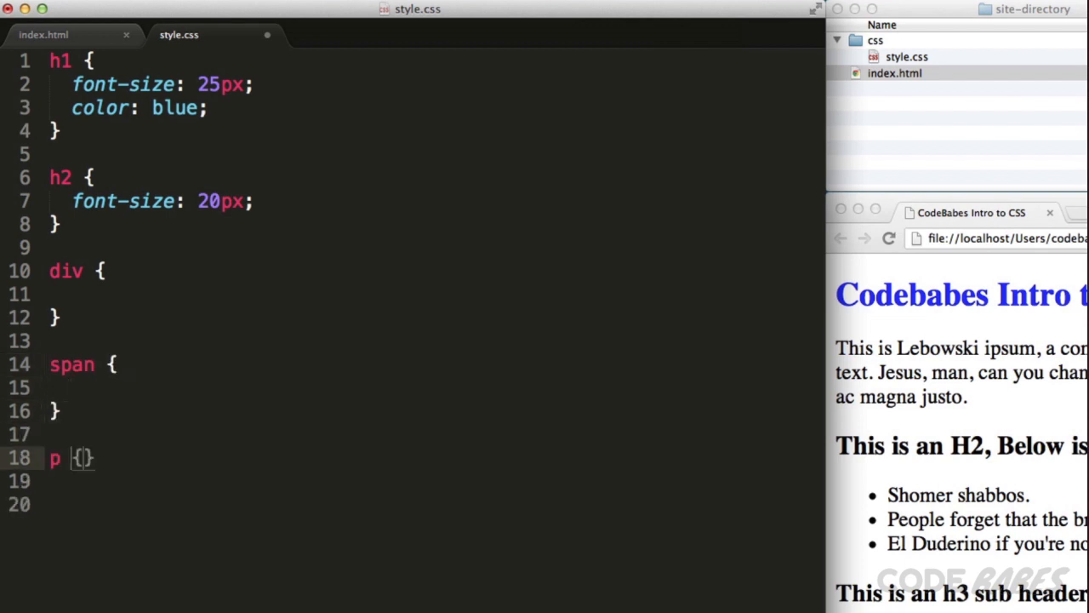
Step: Trim style.css down to only the h1 (25px, blue) and h2 (20px) rules
text(h)
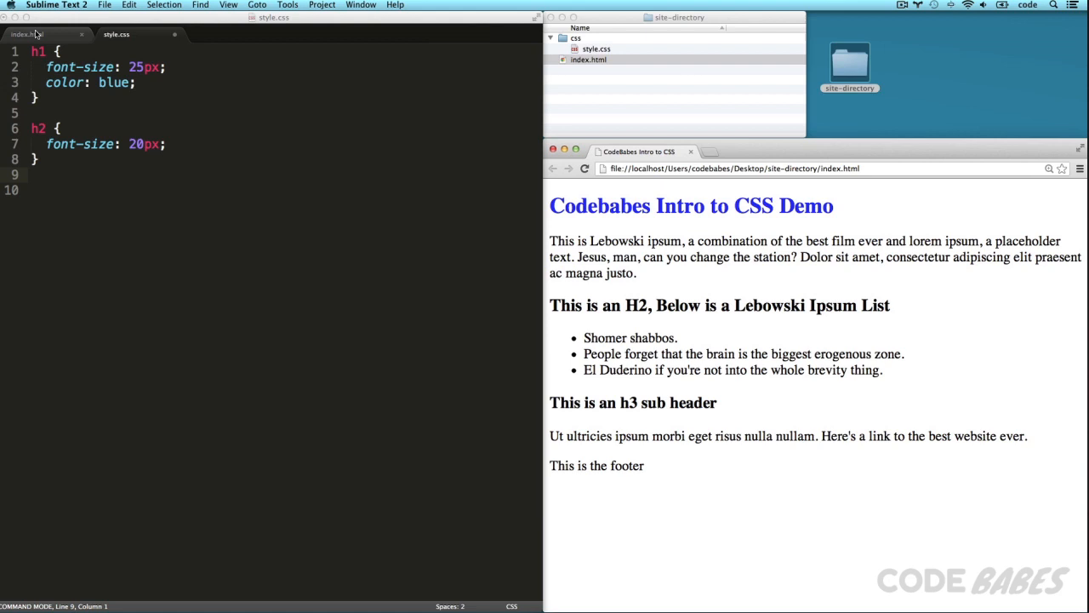
Step: Give the first paragraph in index.html class="highlight"
click(25, 34)
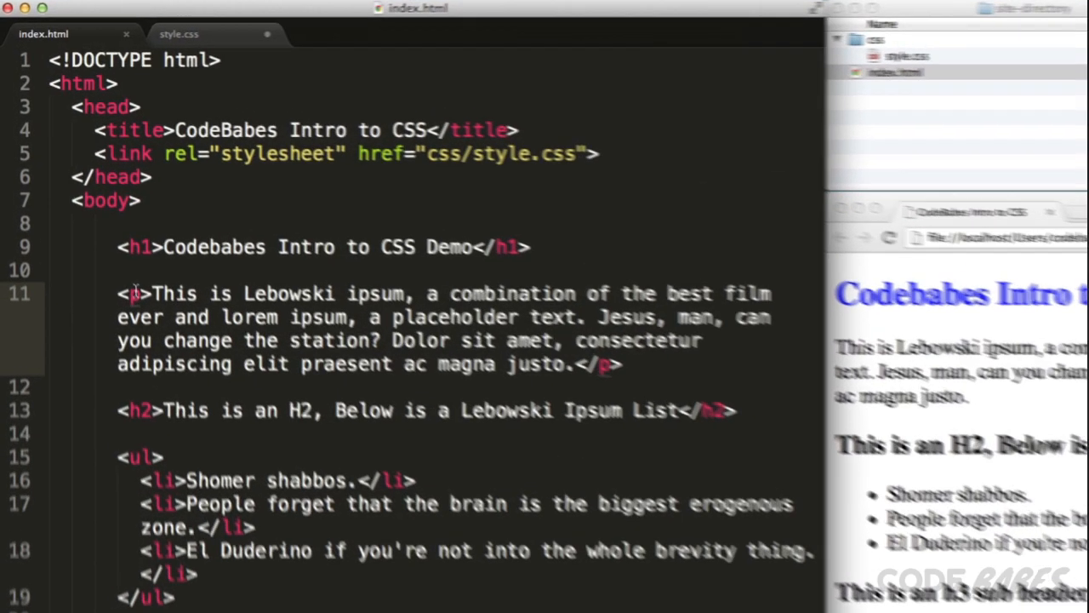
text(class=)
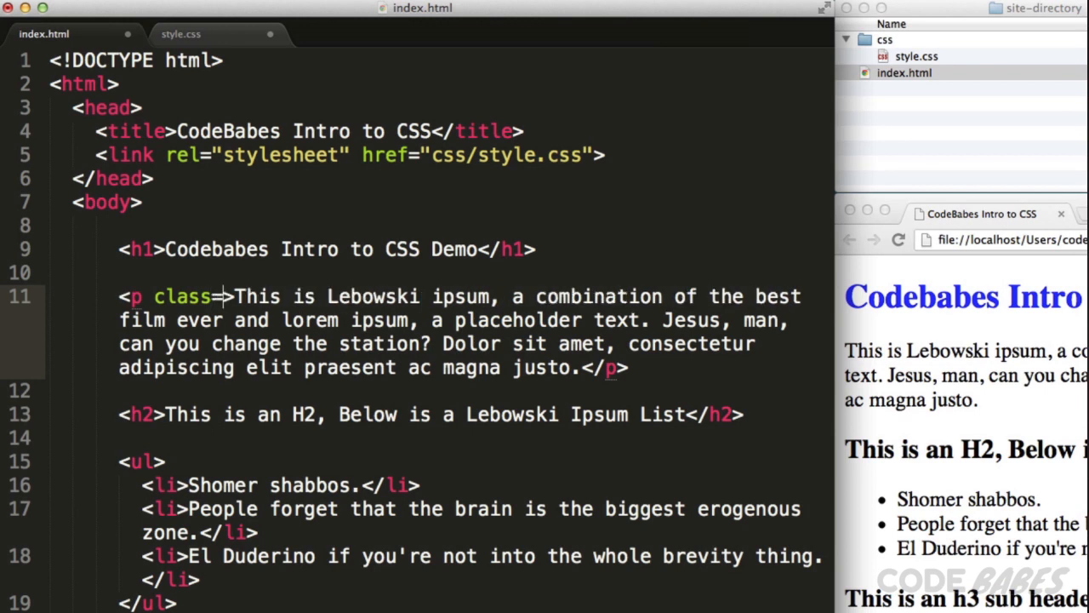
text(highlight)
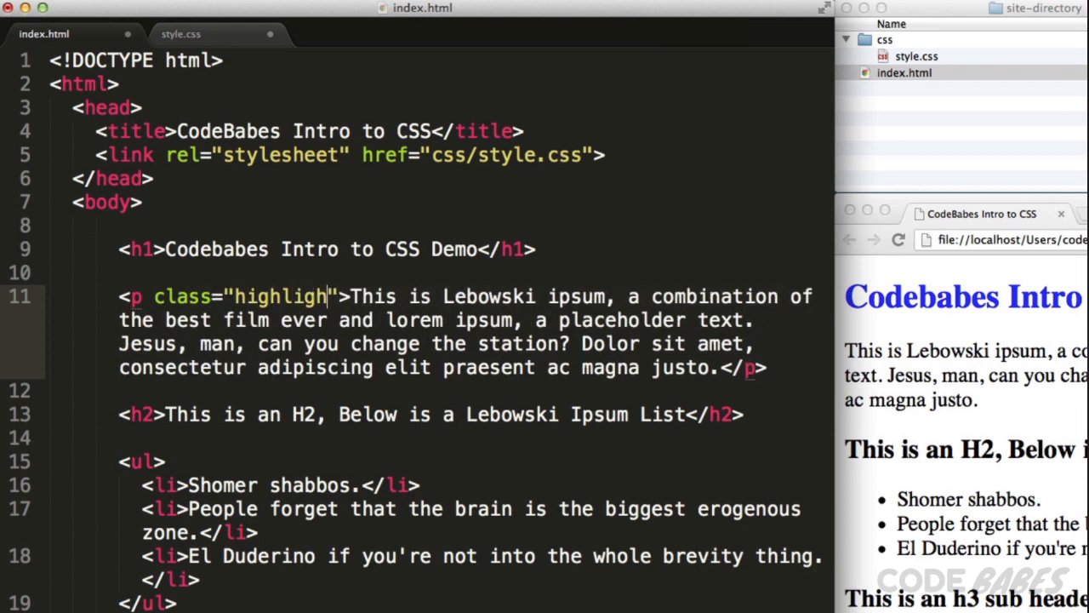
text(")
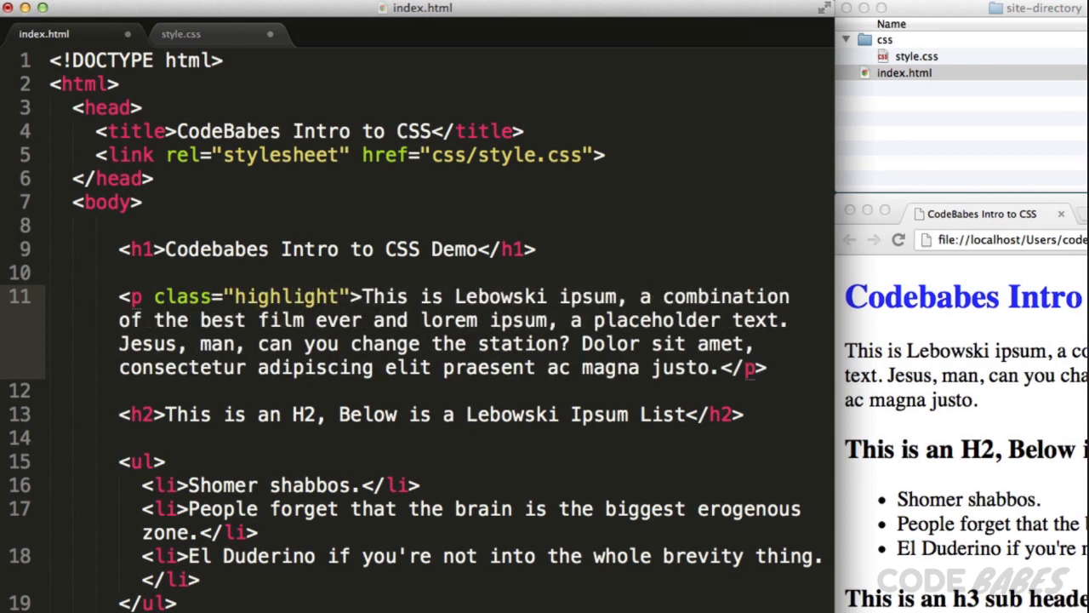
Step: Begin a .highlight rule in style.css
click(180, 34)
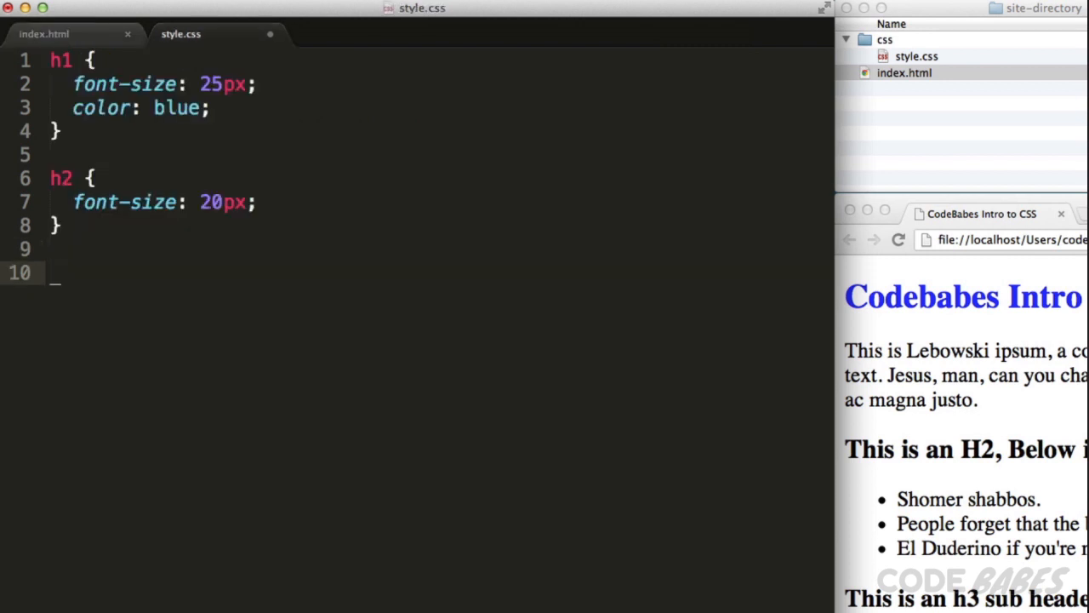
text(.highlig)
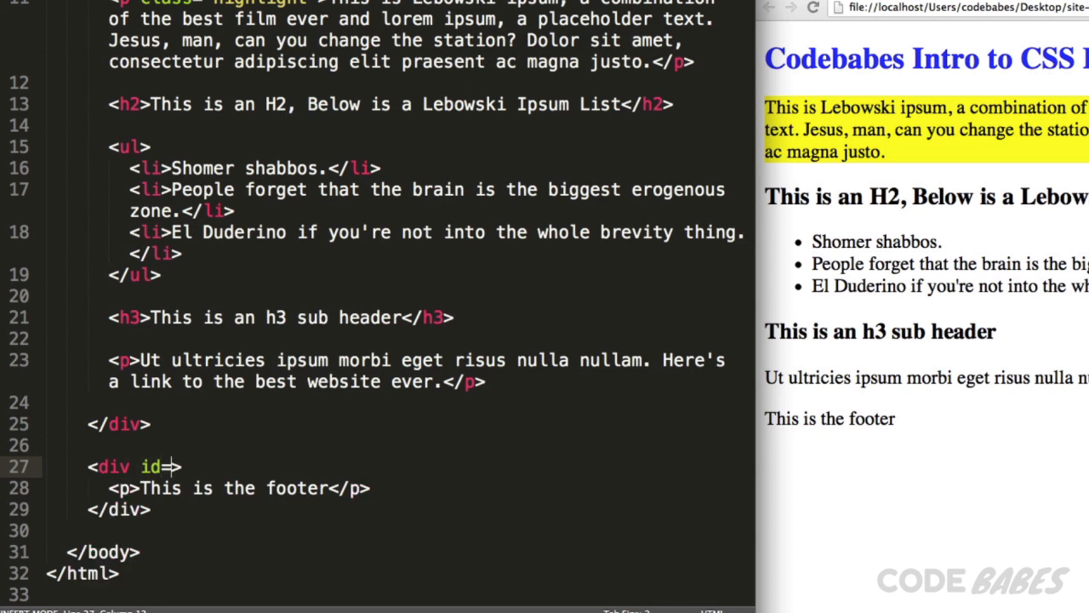
Step: Give the footer div id="footer" and style #footer full width, 100px tall, gray, 10px padding
text("footer")
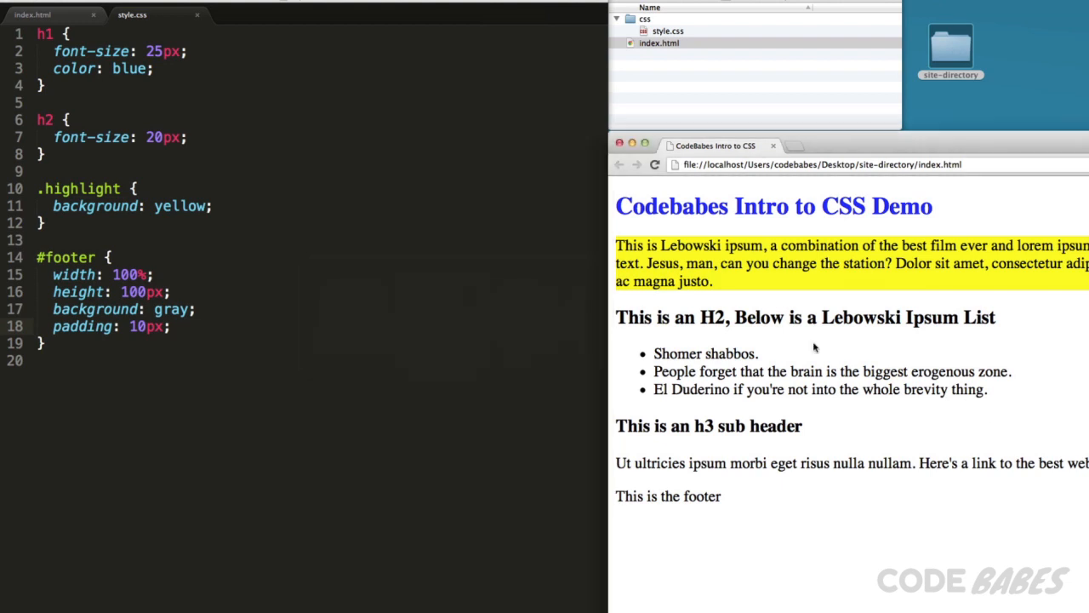
Step: Write a #content p background rule with a 1px border and an empty #footer p rule
click(32, 14)
text(background: #af;)
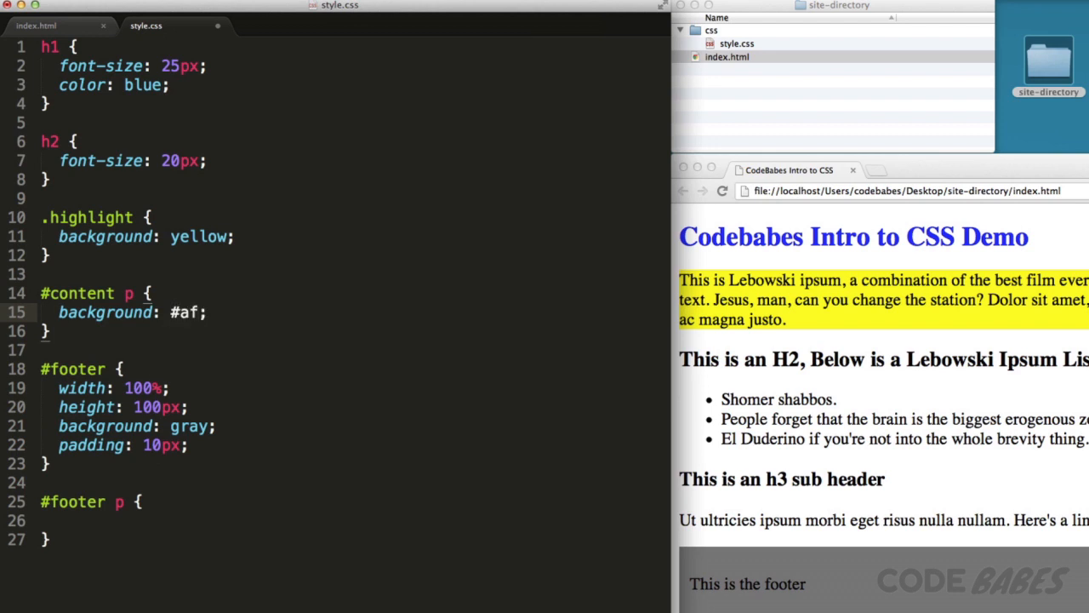
text(border: 1px so)
text(<a href=")
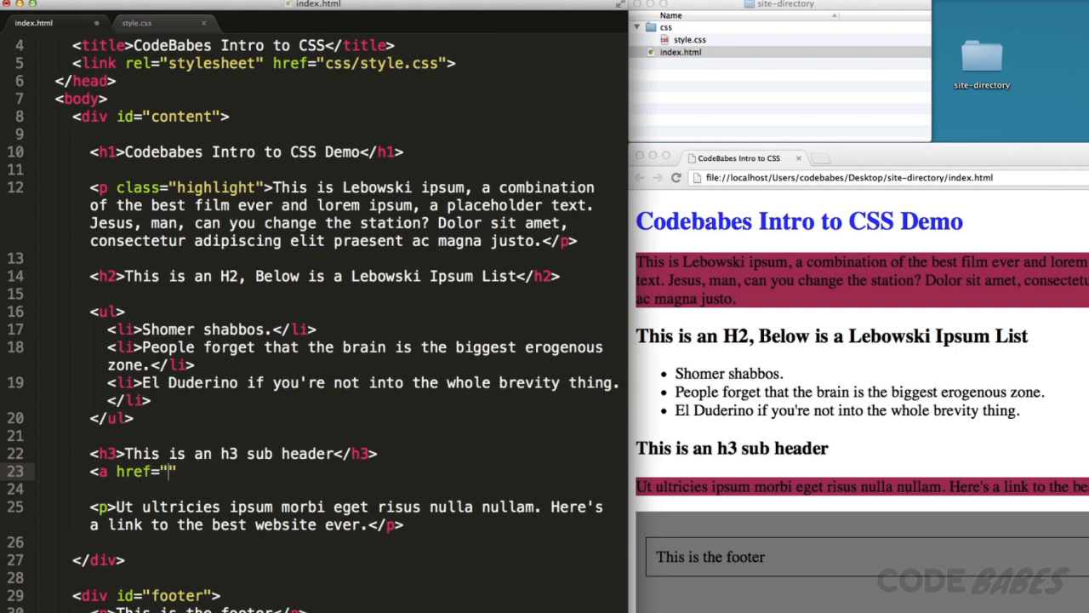
text(http)
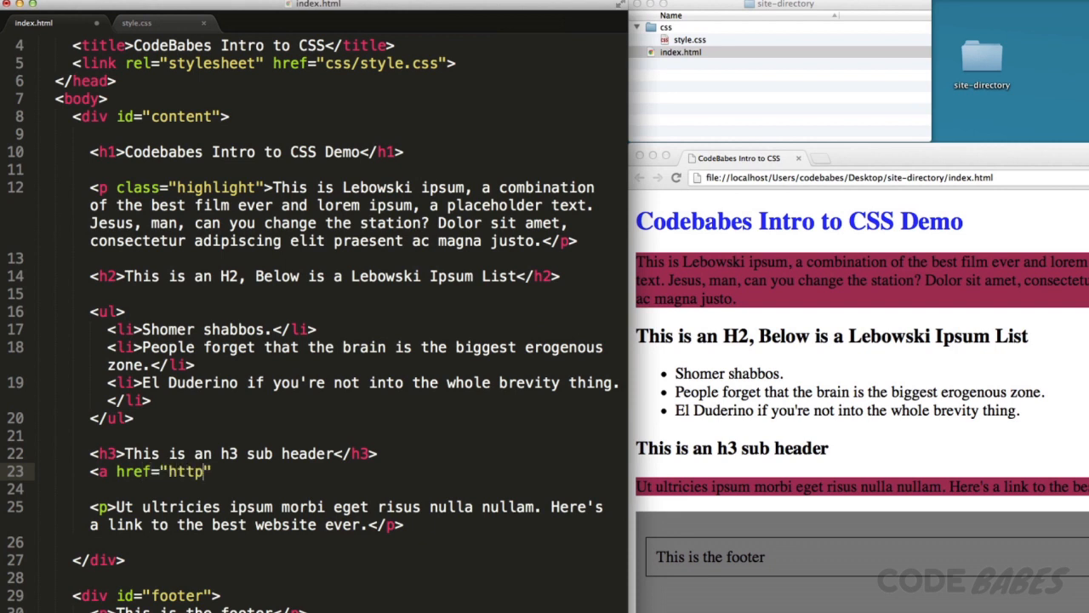
text(://google.com">Save my lazy brain!</a>)
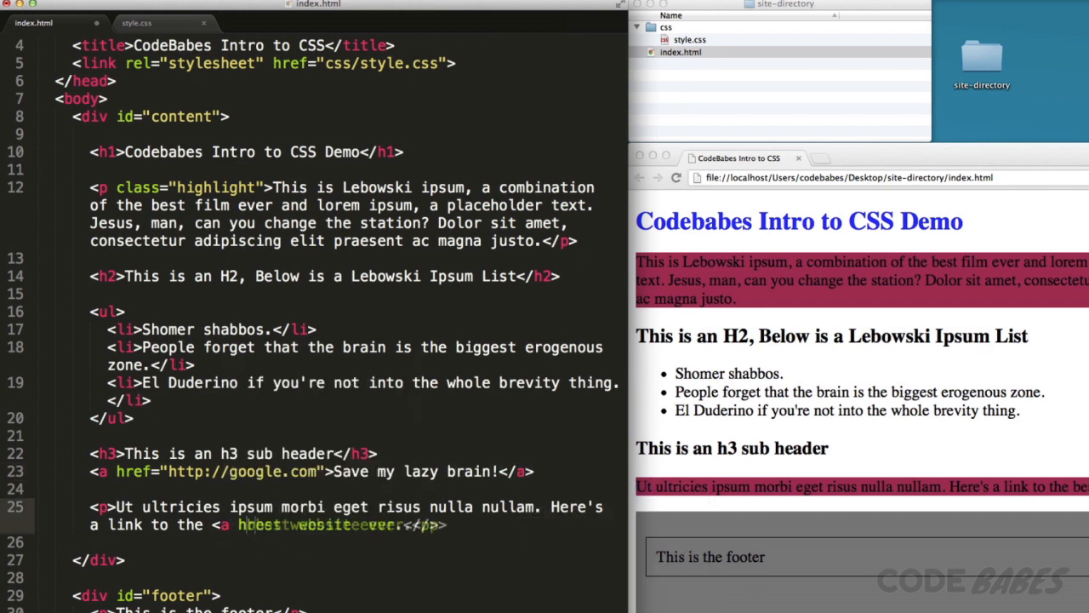
text(http://reddit.com">)
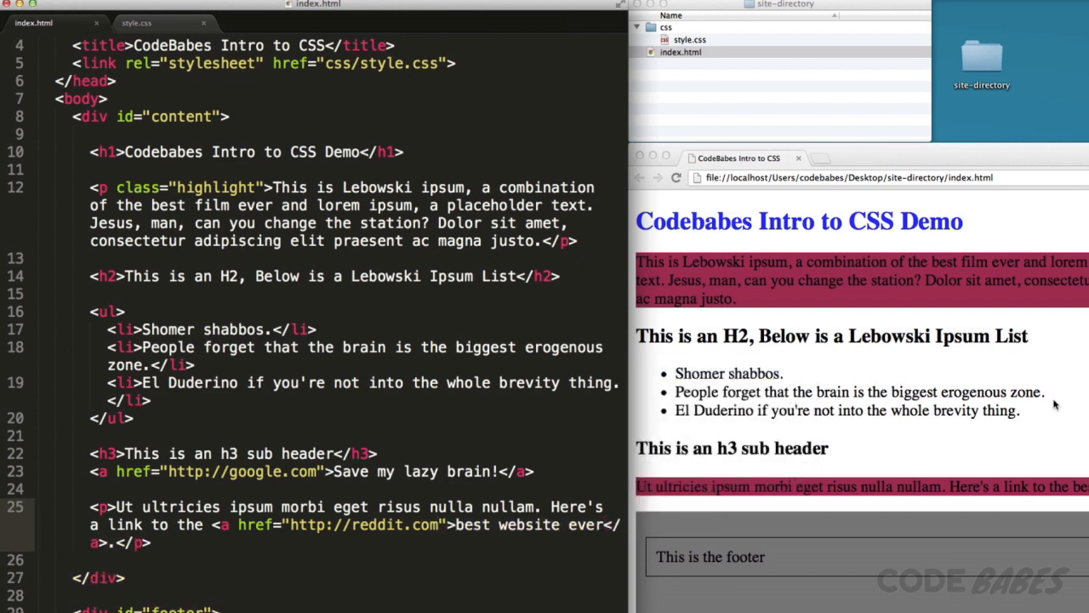
click(136, 24)
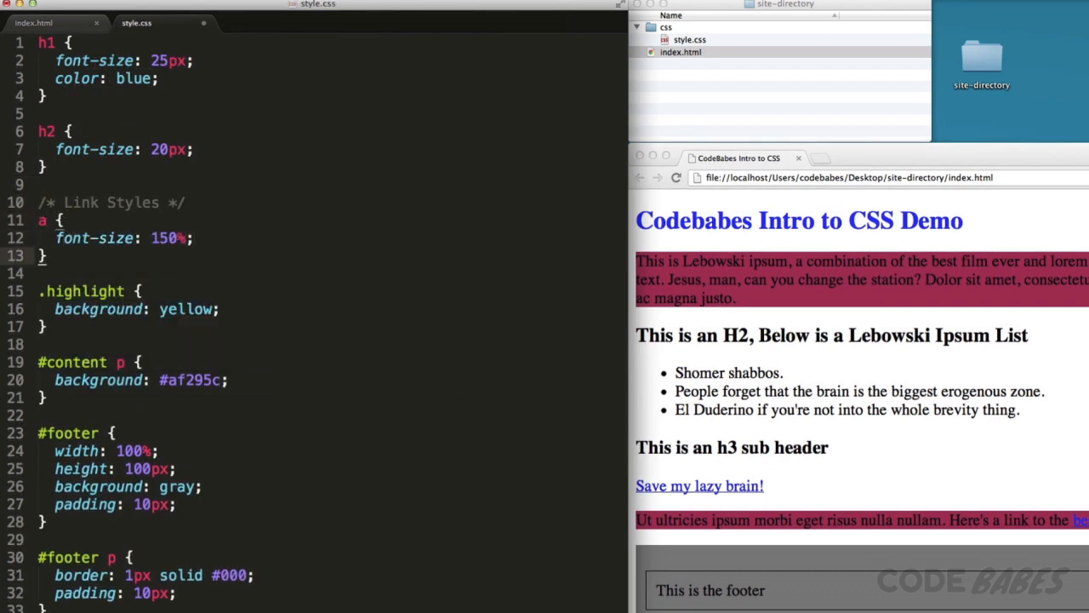
Step: Style a:link/a:visited with no underline, a:hover #006c7f and a:active #003
text(a:link, a;)
text(color: #00a1bf;)
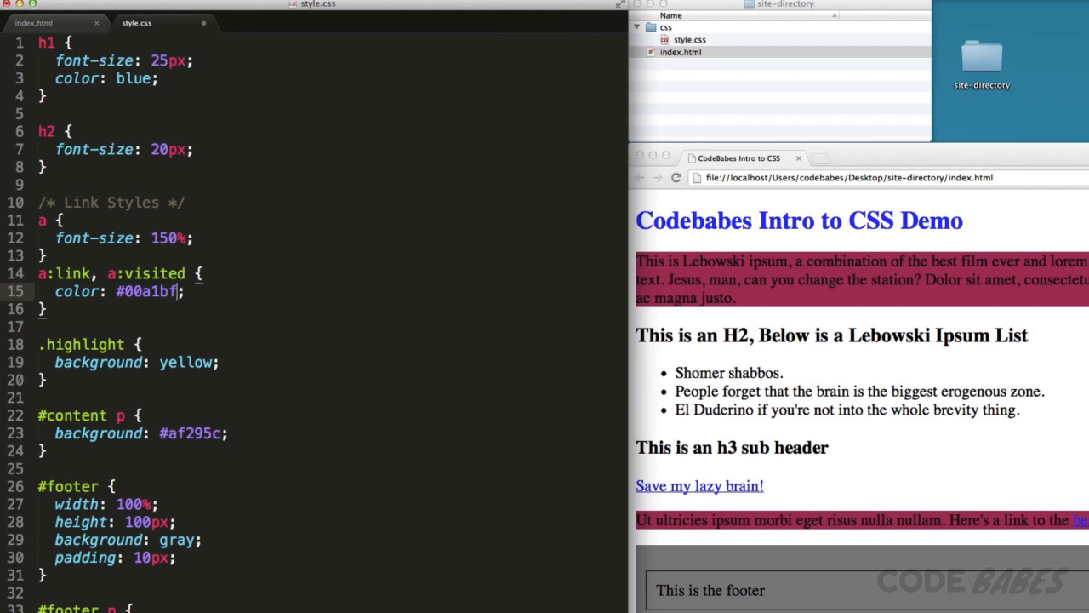
text(text-decoration: none;)
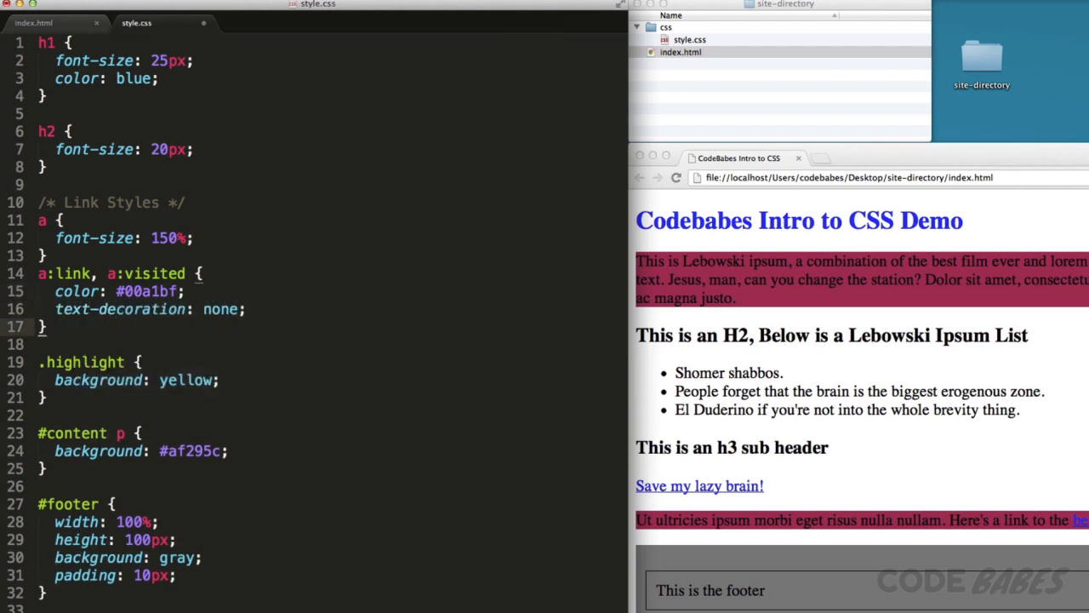
text(a:hover {)
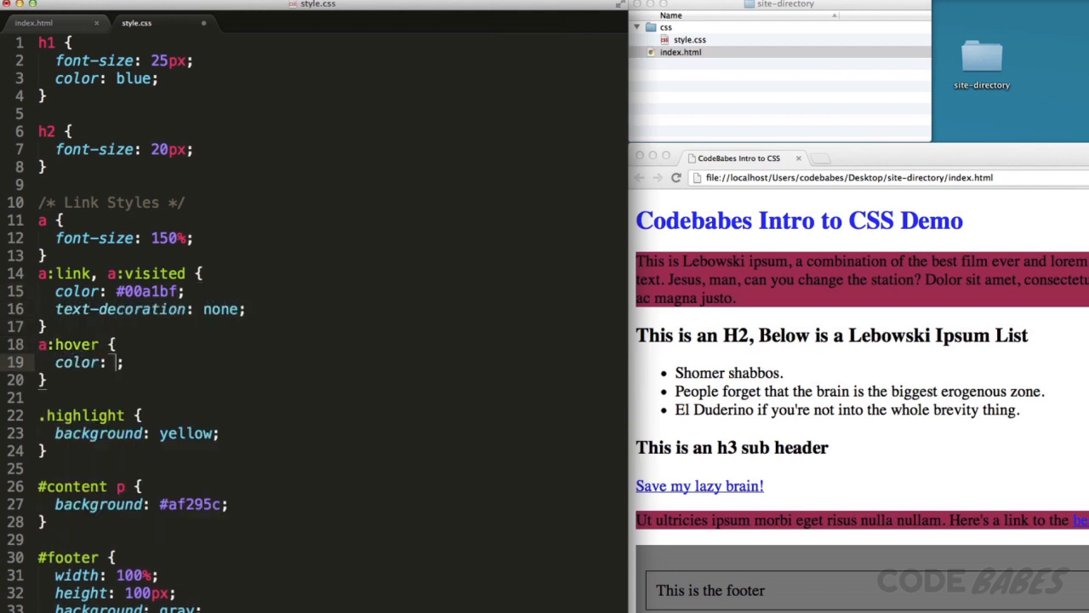
text(#006c7f;)
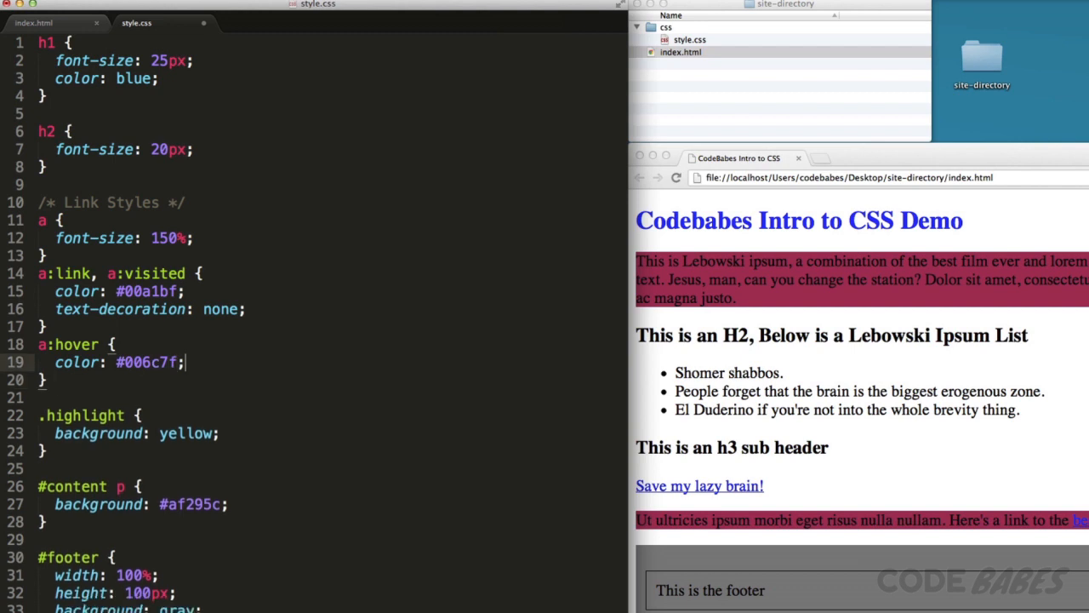
text(a:active {)
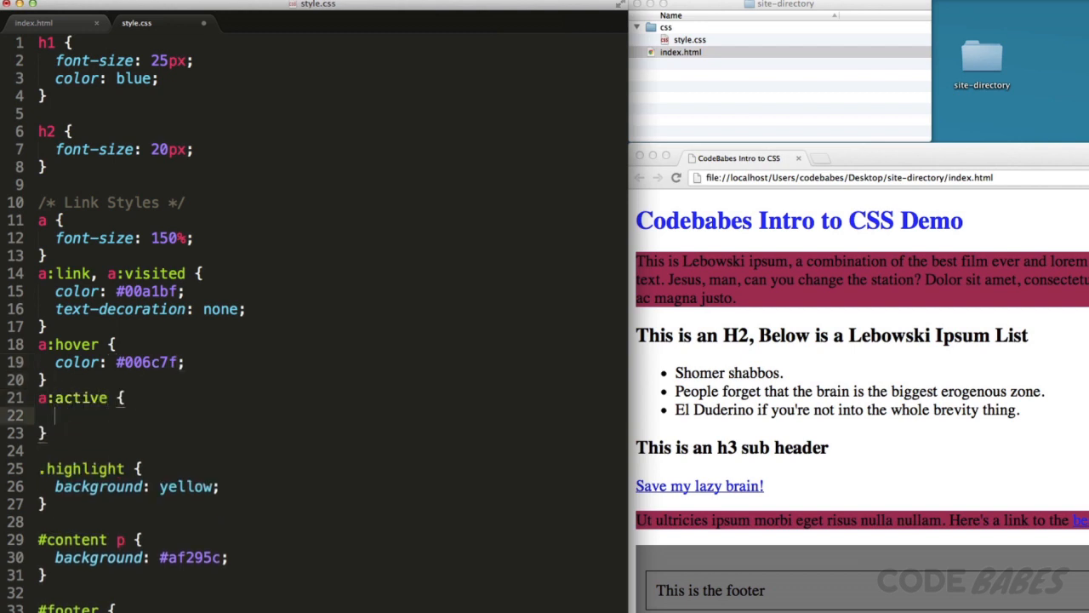
text(color: #003;)
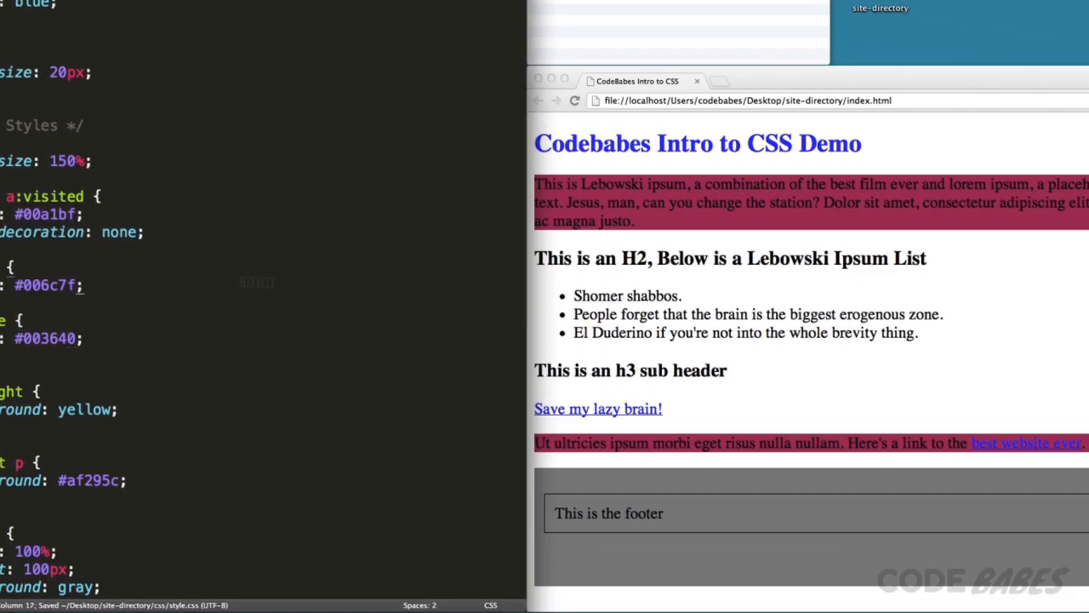
mouse_move(630, 414)
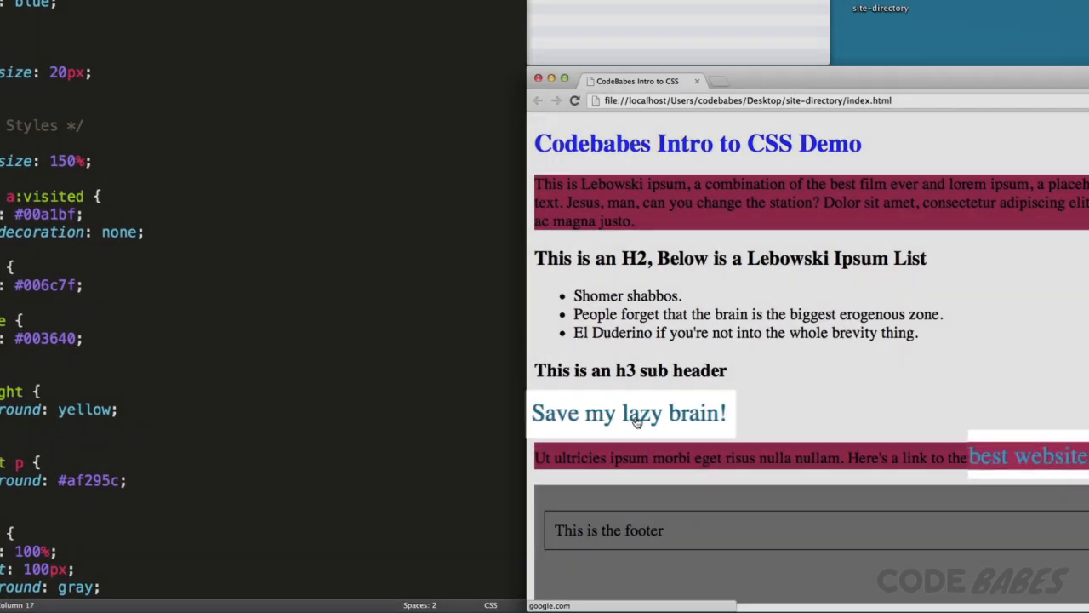
Step: Follow the 'Save my lazy brain!' link to Google in Chrome
click(1026, 456)
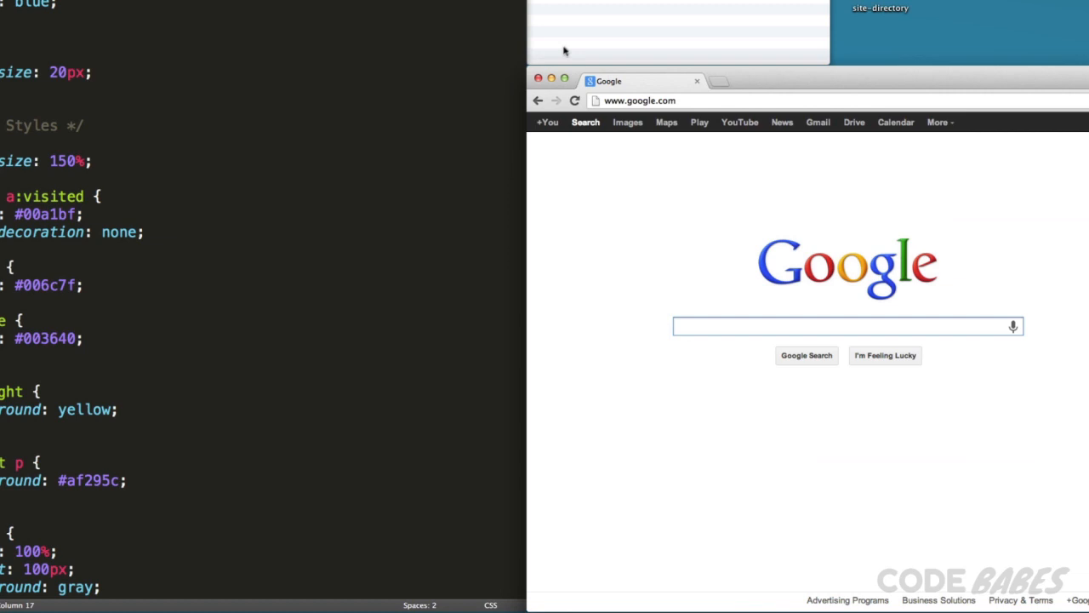